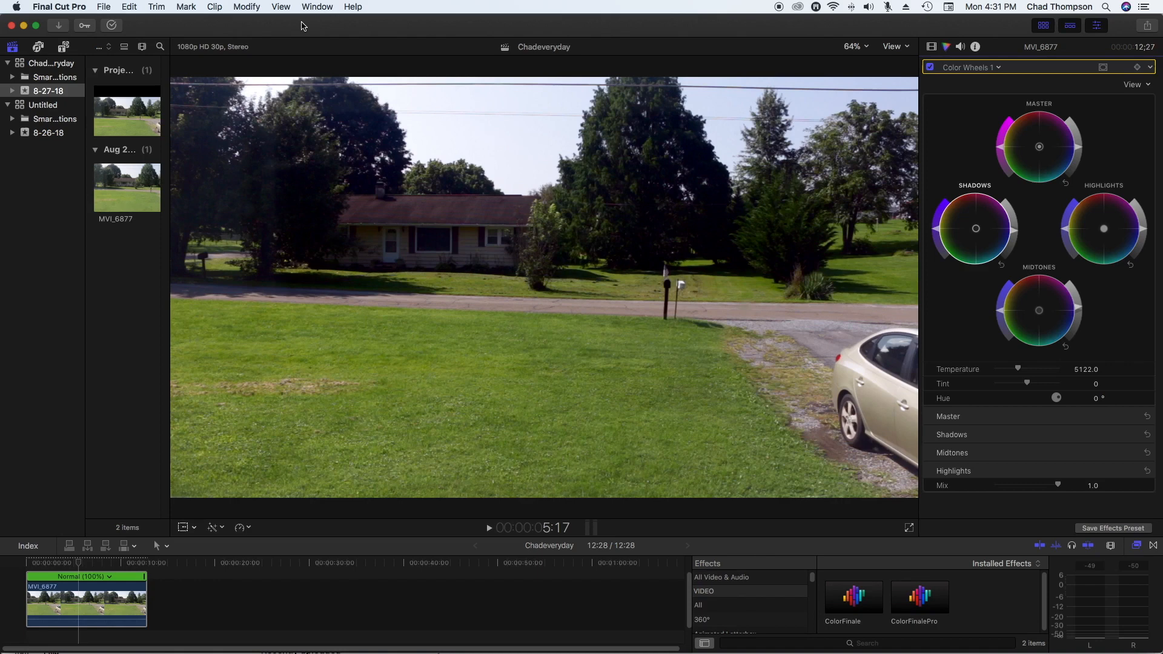
Strip the Balance Color and other corrections from MVI_6877, returning it to an ungraded look.
click(112, 601)
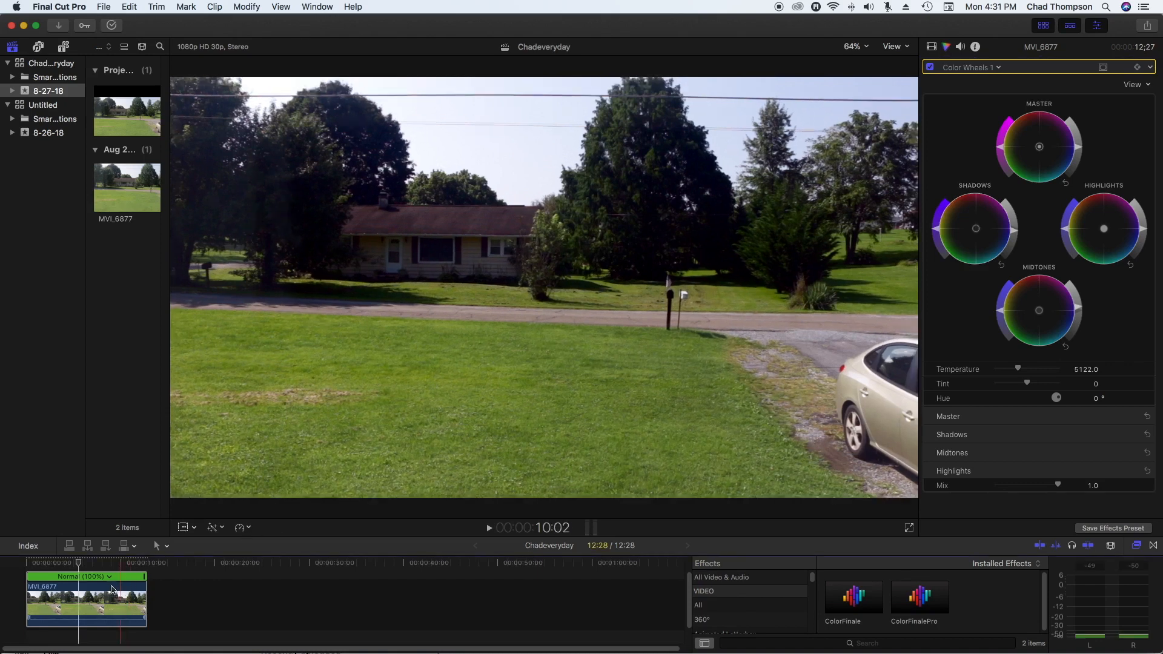
click(110, 588)
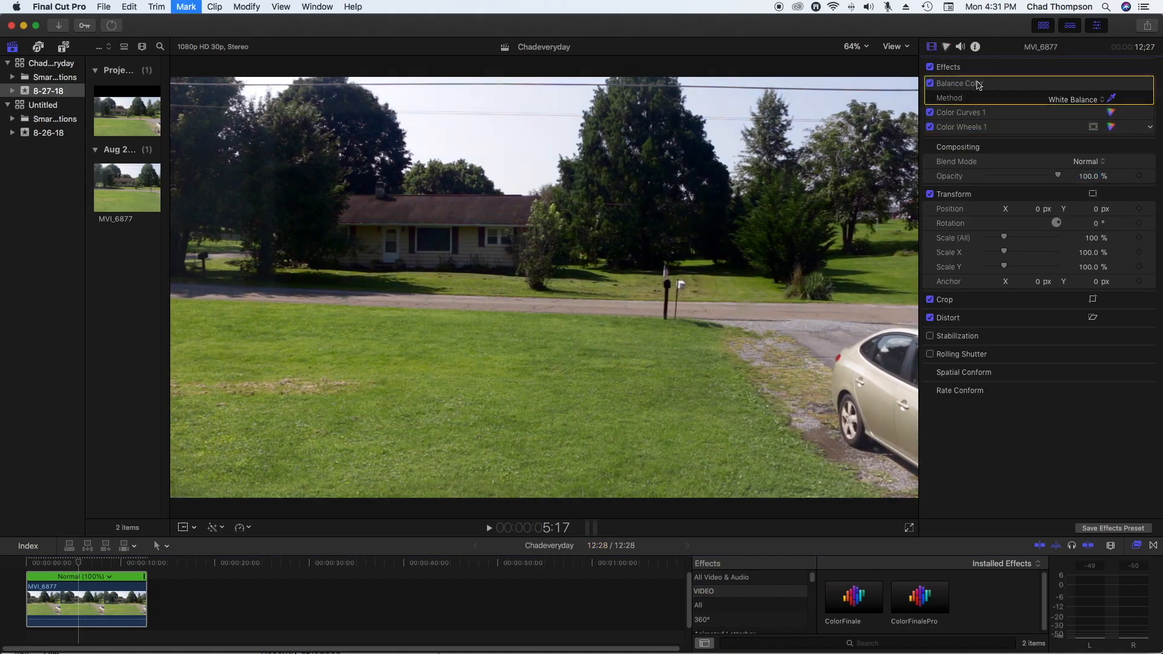
click(959, 84)
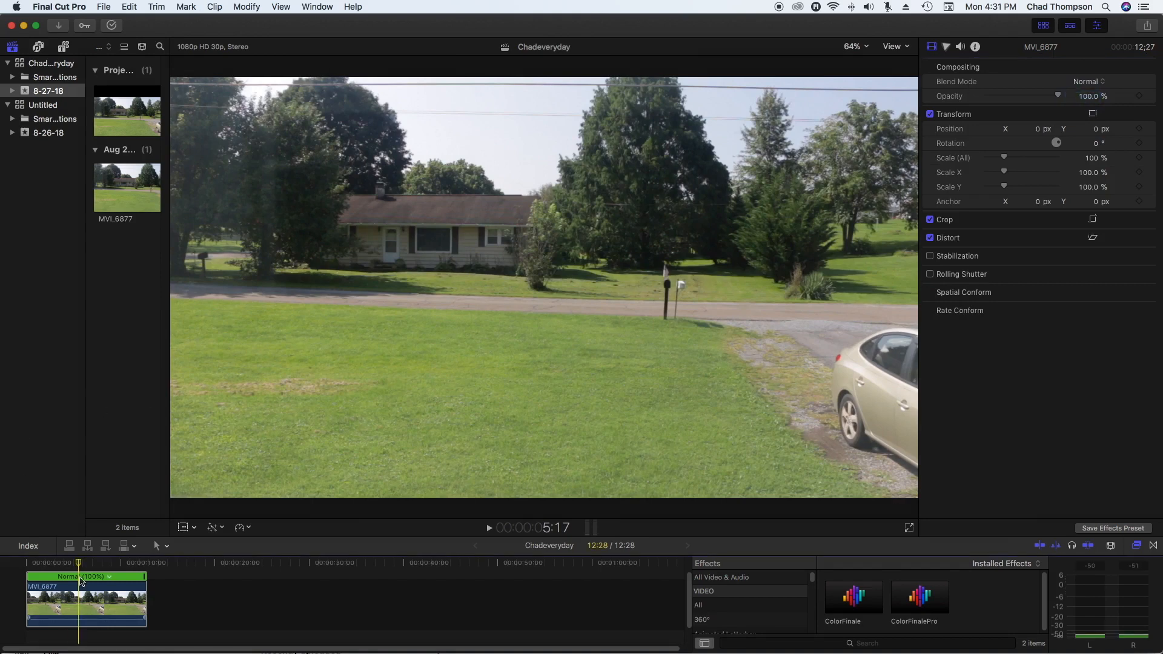
drag(79, 563, 72, 563)
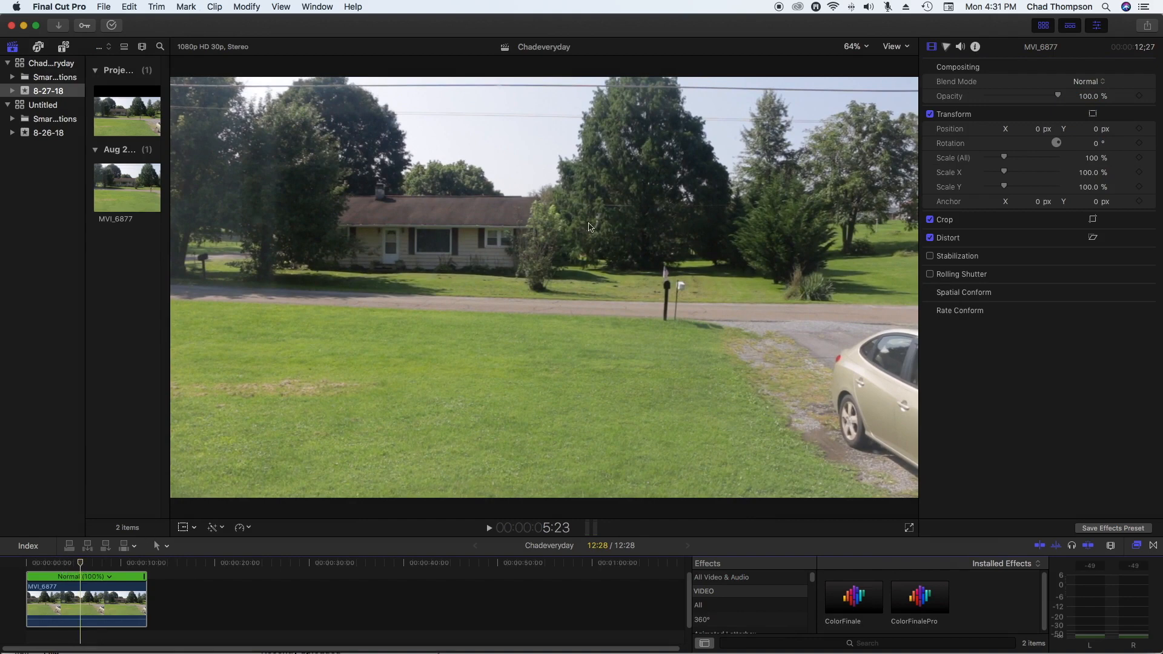
mouse_move(847, 78)
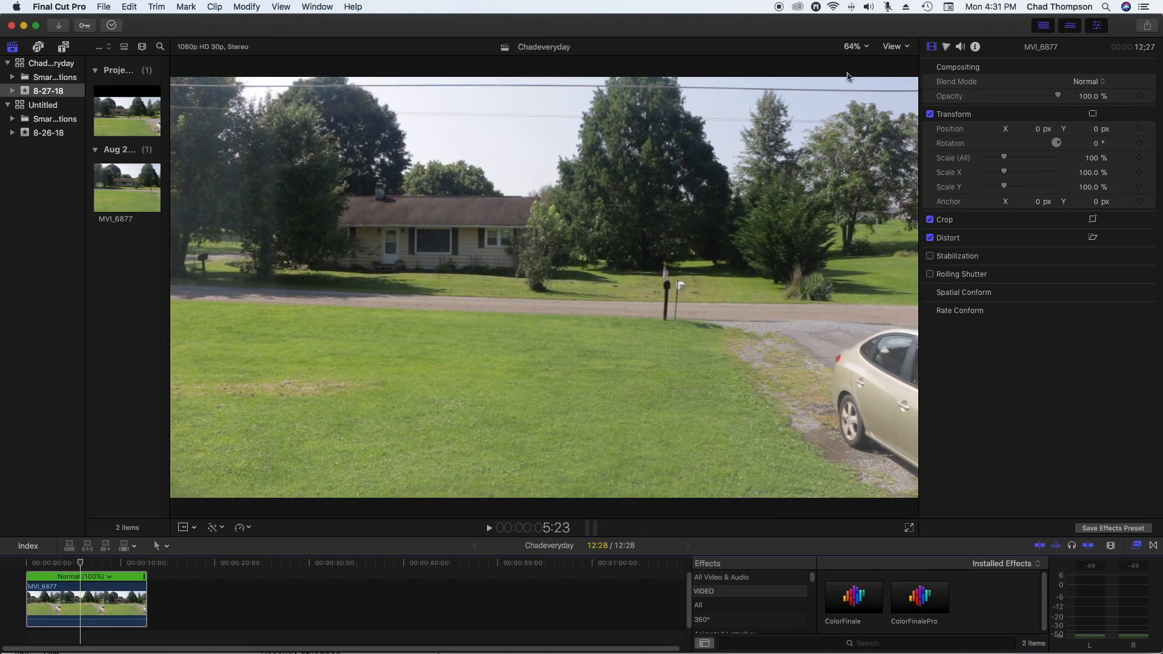
Turn on Video Scopes from the viewer's View menu, showing the RGB Parade.
click(892, 46)
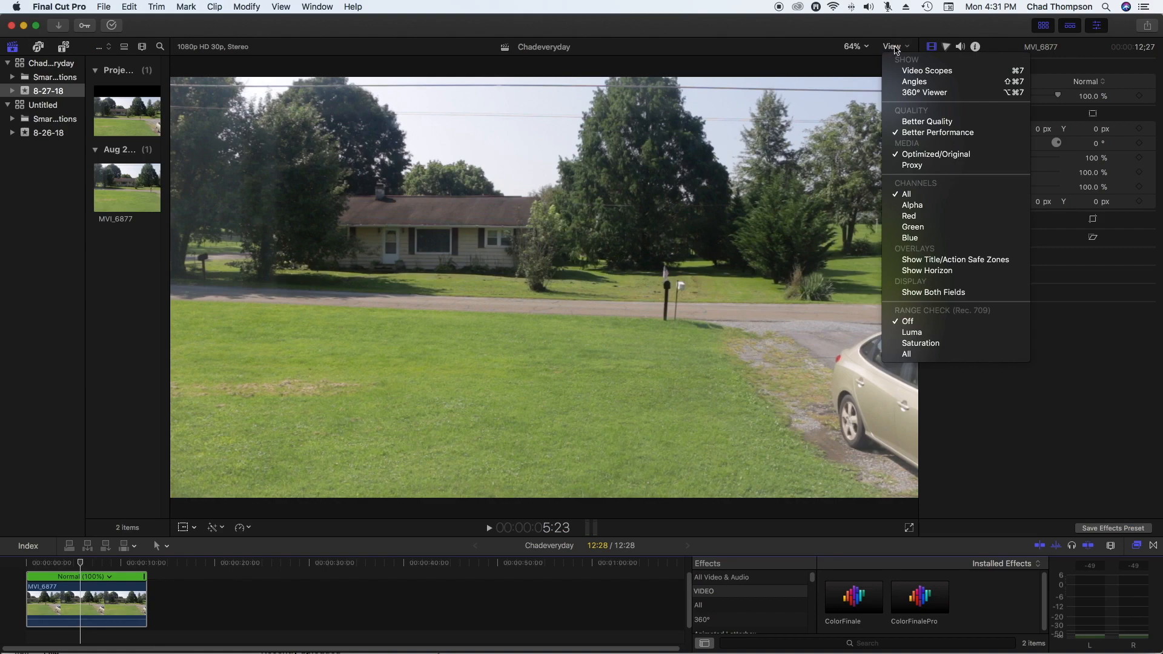
mouse_move(934, 70)
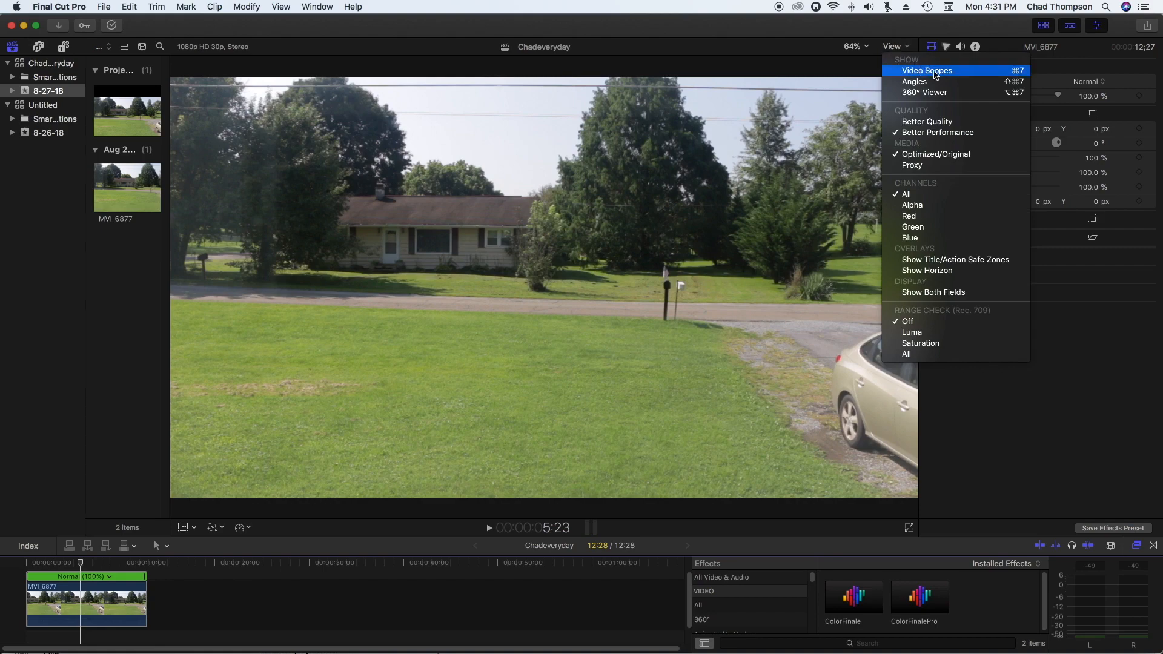
click(926, 71)
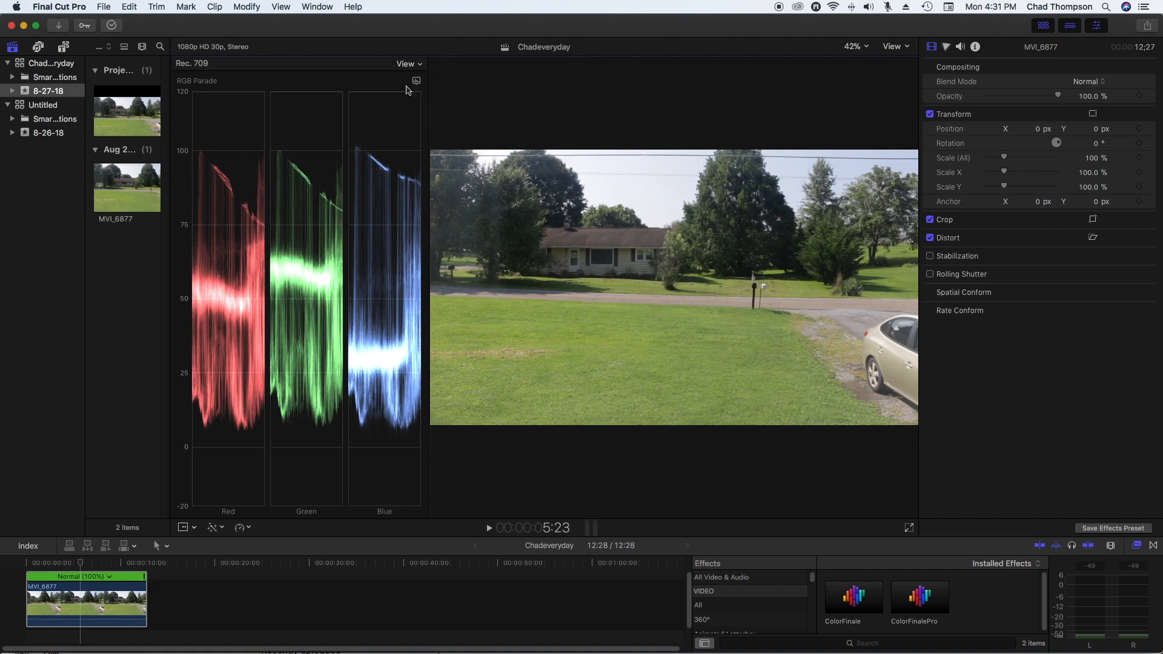
Switch the waveform scope's channel from RGB Parade to Luma.
click(415, 81)
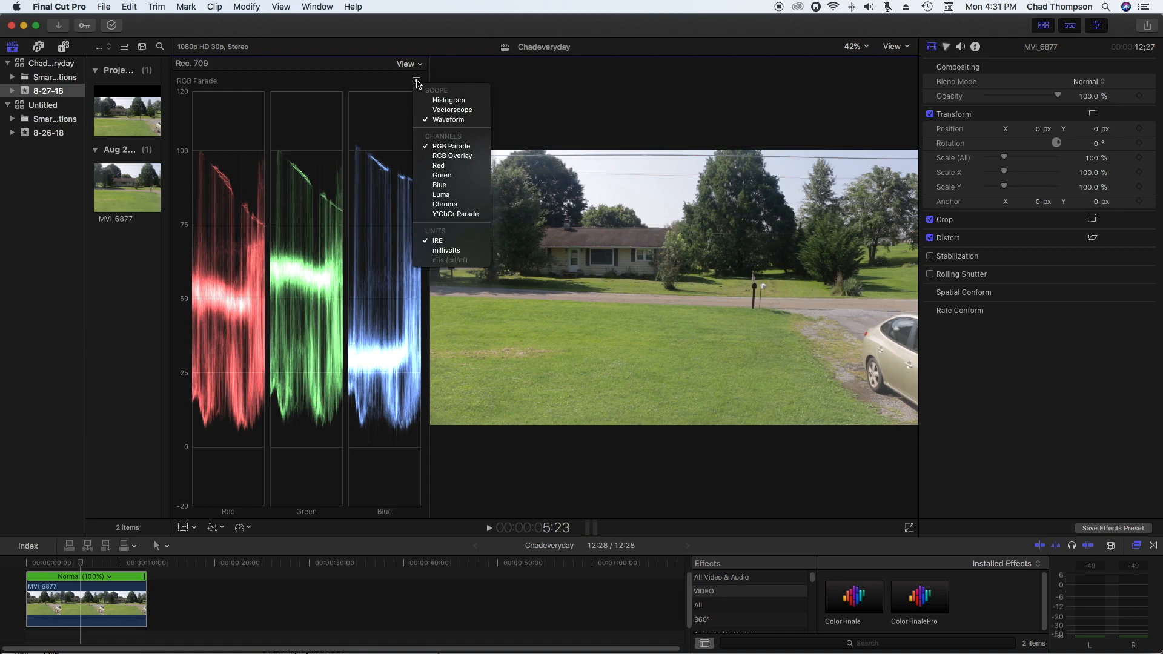
mouse_move(448, 119)
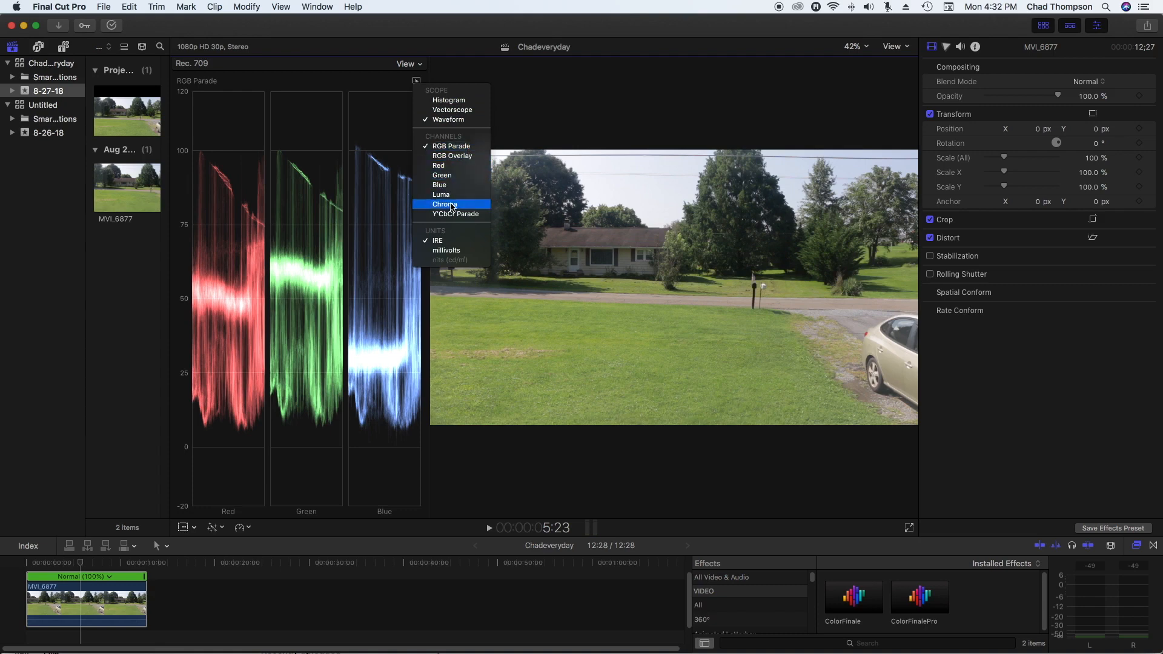
mouse_move(440, 194)
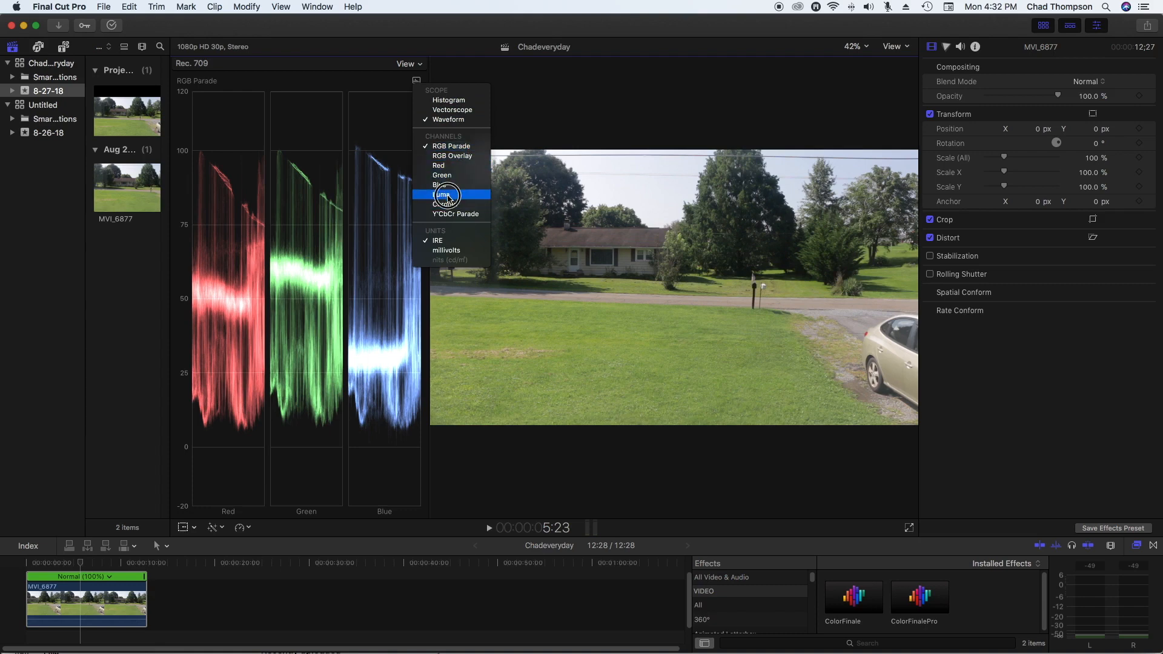
click(443, 194)
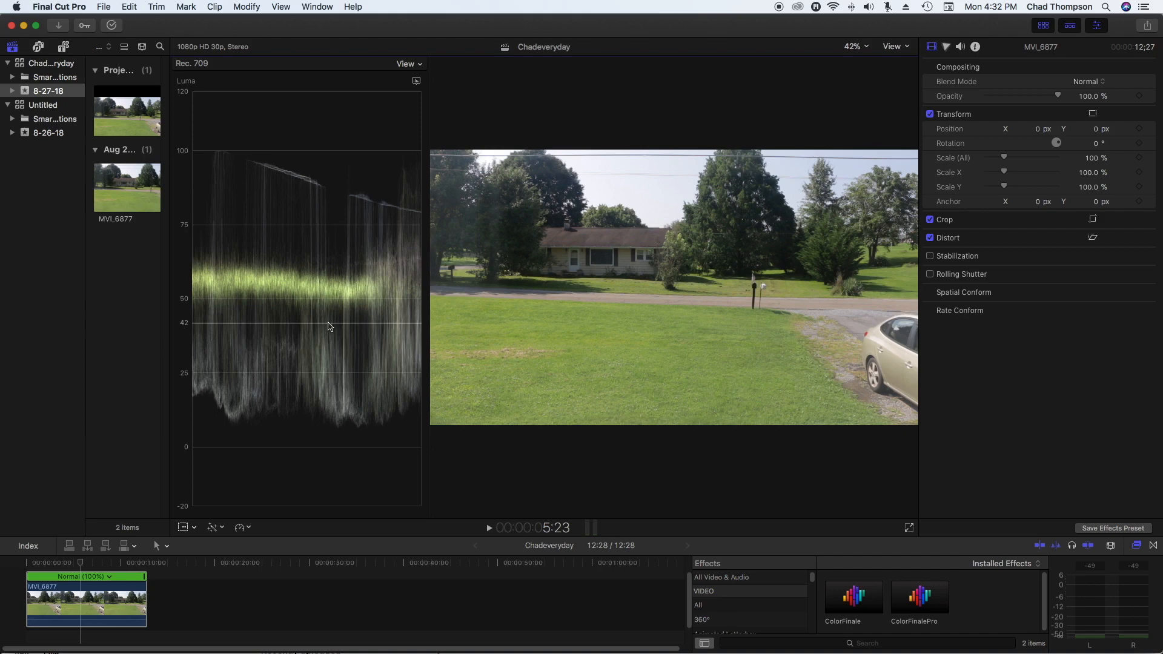
mouse_move(441, 257)
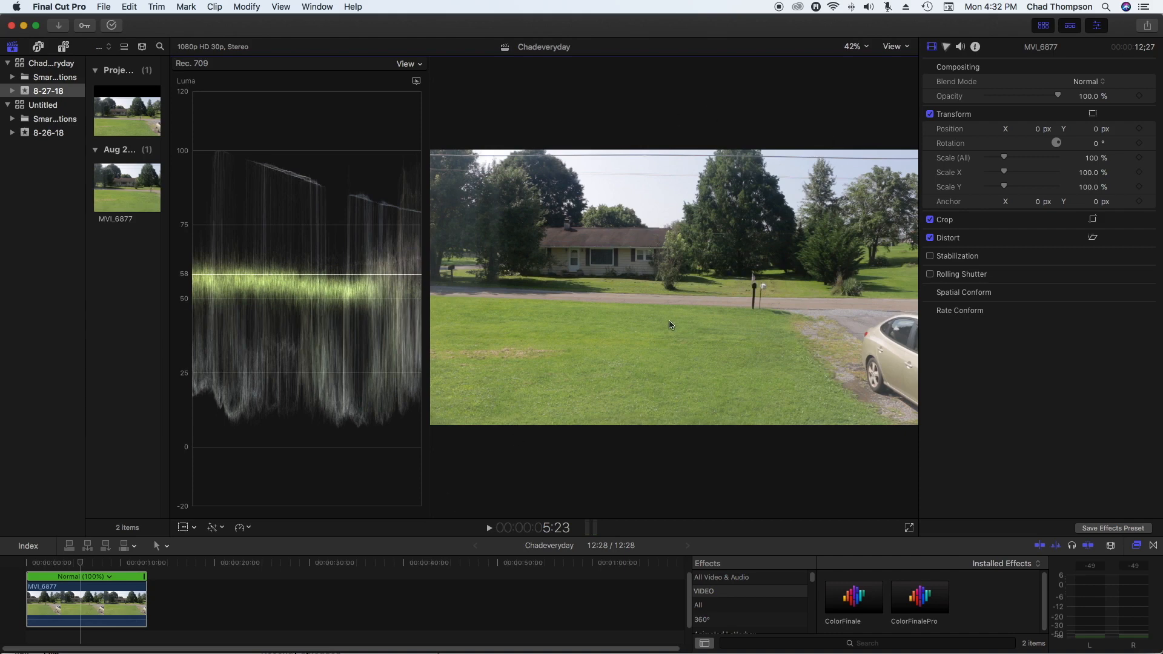
mouse_move(685, 309)
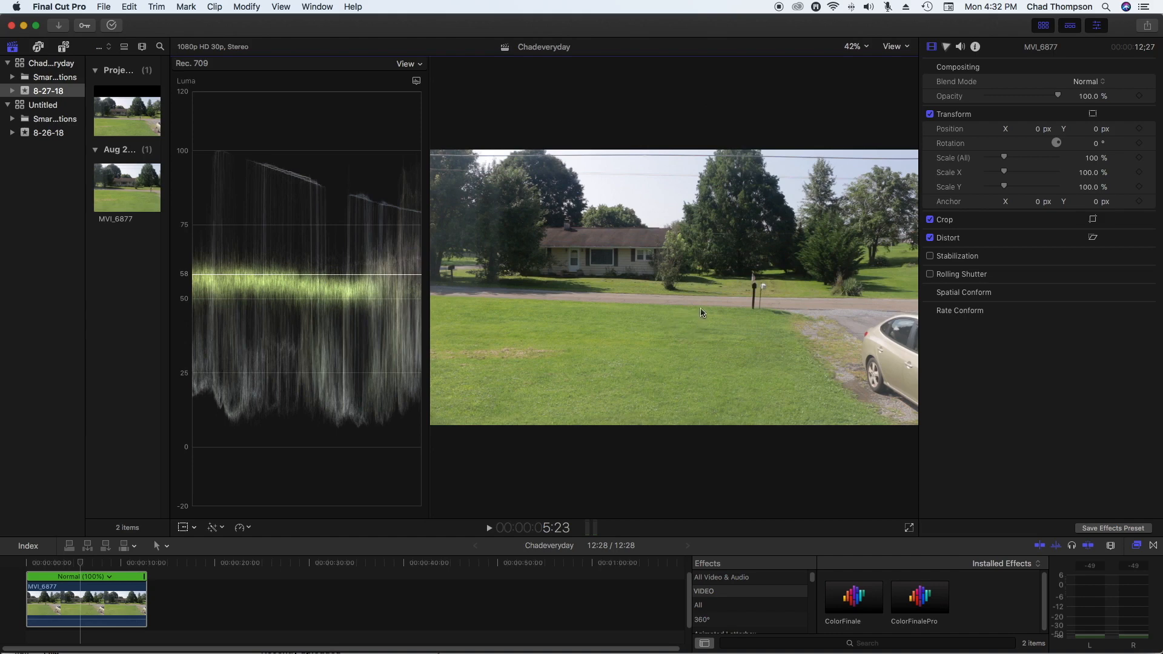
mouse_move(643, 335)
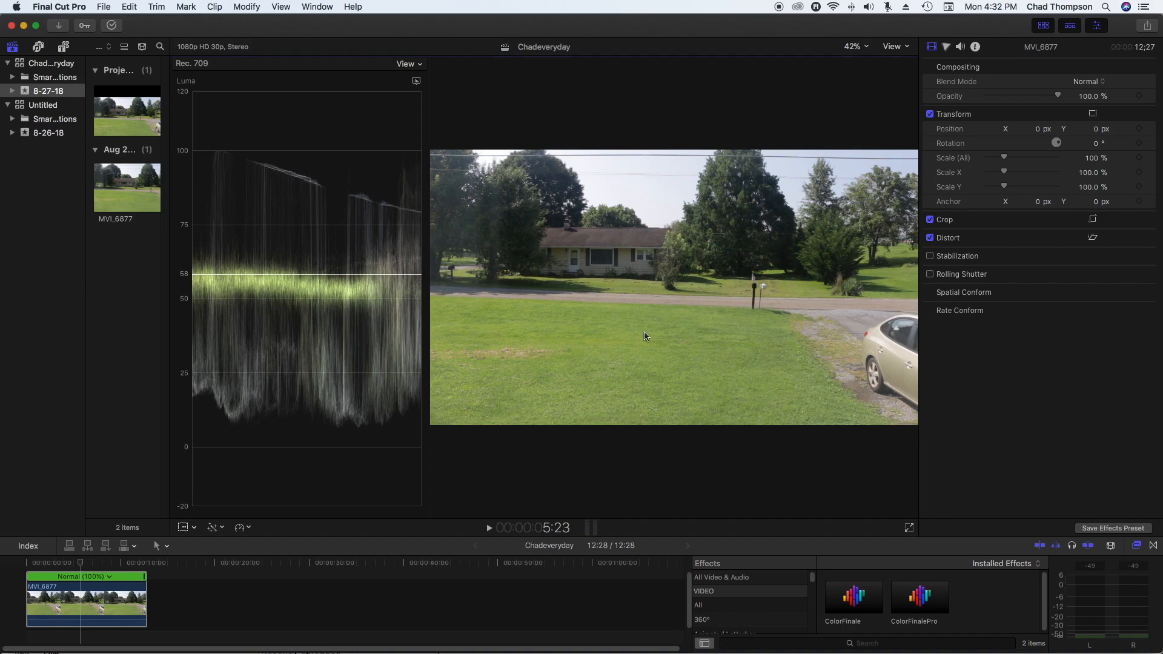
mouse_move(653, 331)
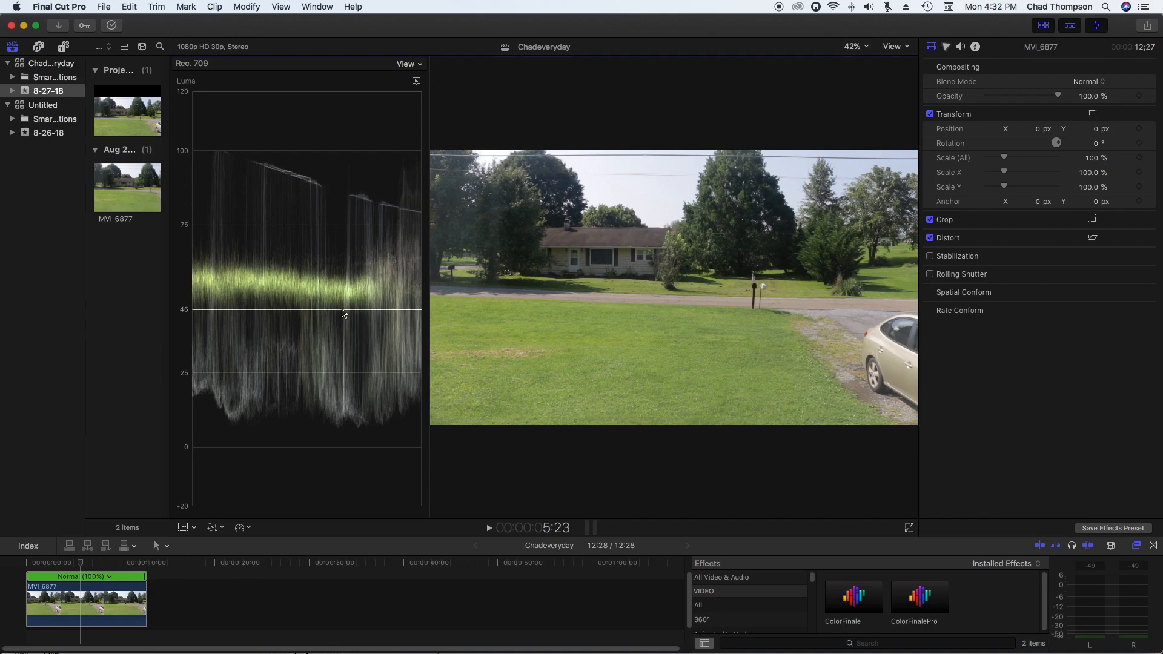
click(80, 600)
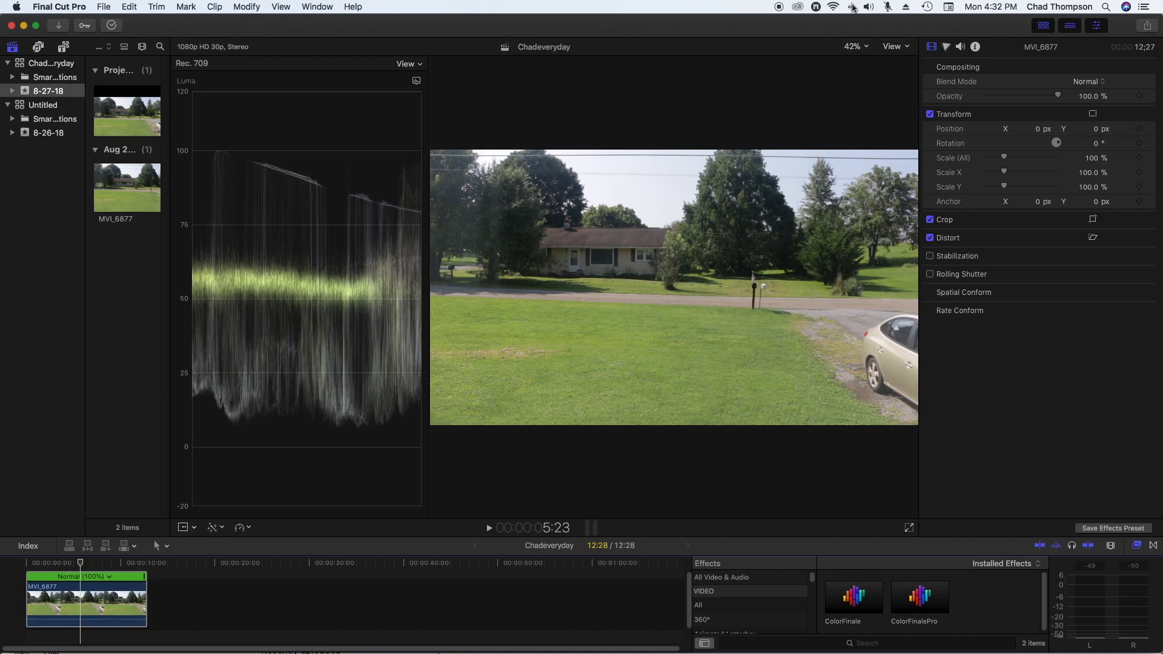
Add a Color Board to MVI_6877 and show its Exposure pucks, all at zero.
click(946, 46)
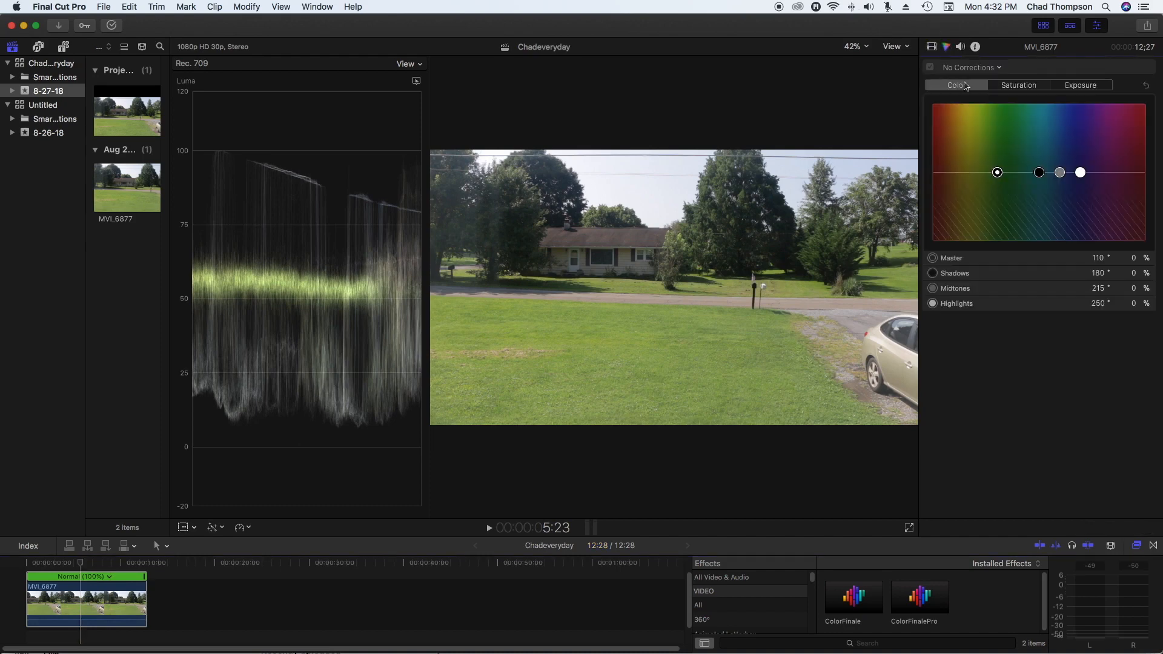
mouse_move(1007, 68)
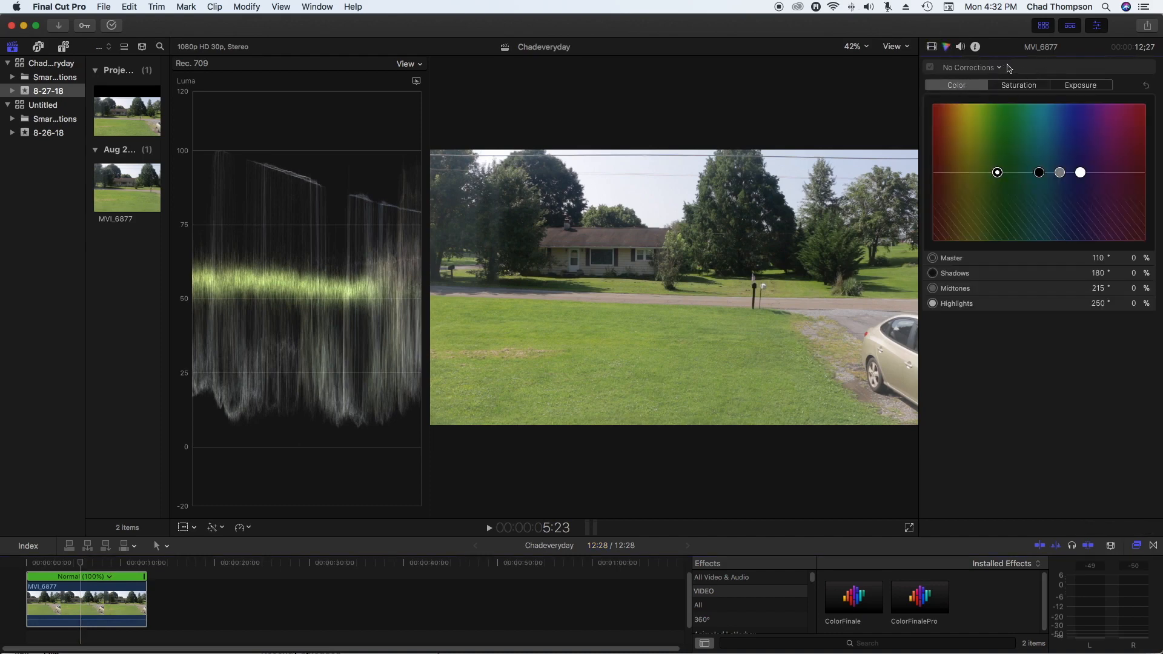
click(1079, 85)
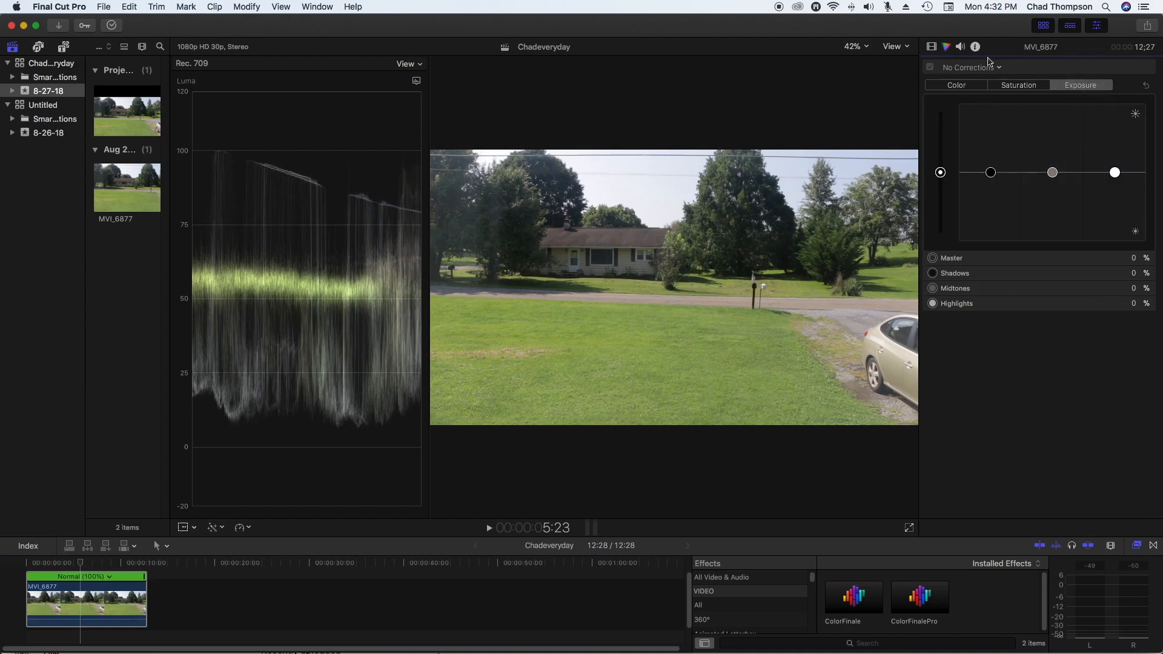
click(972, 67)
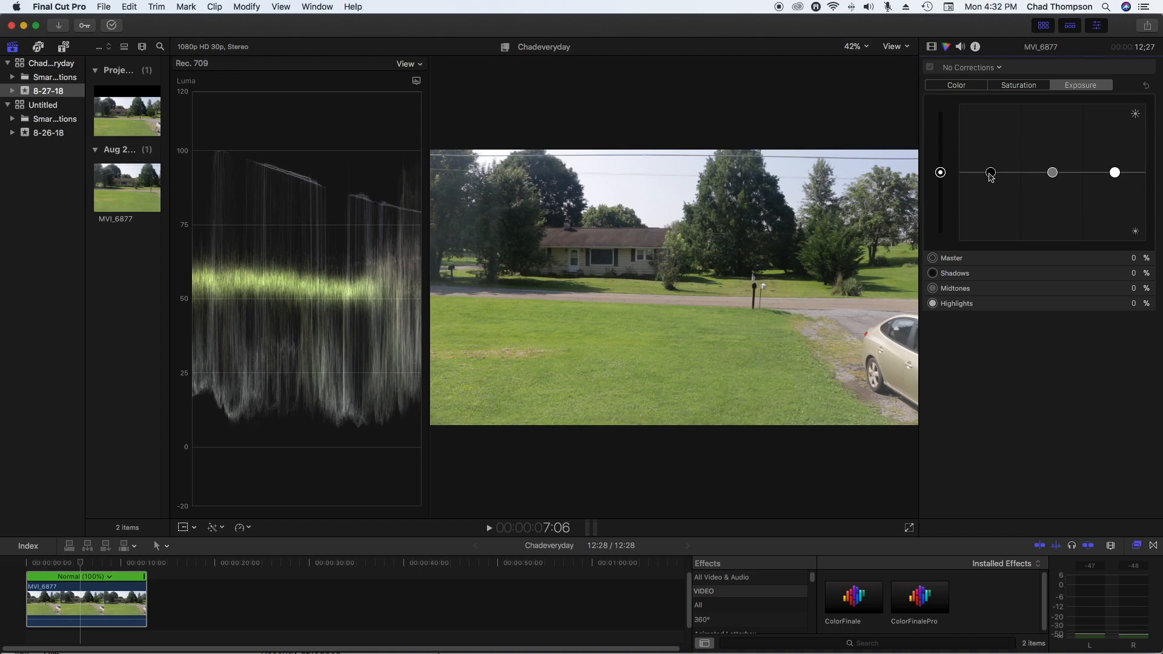
mouse_move(1101, 160)
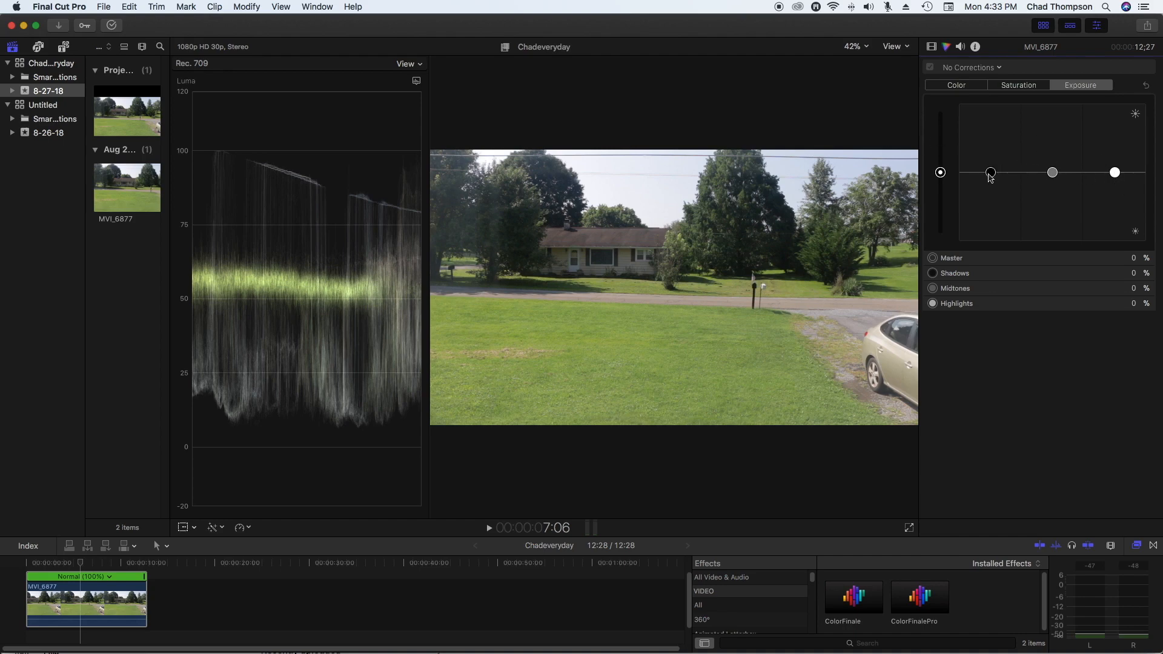
Drag the Shadows puck down in stages until shadows read about -37%.
drag(989, 172, 990, 178)
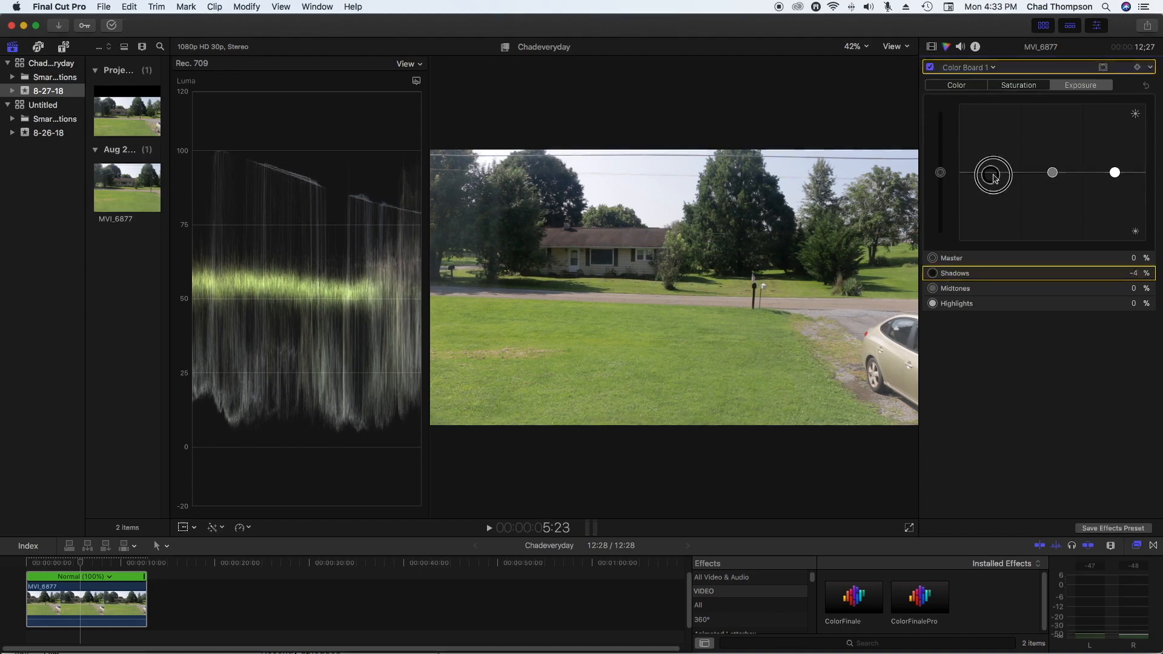
drag(992, 172, 989, 178)
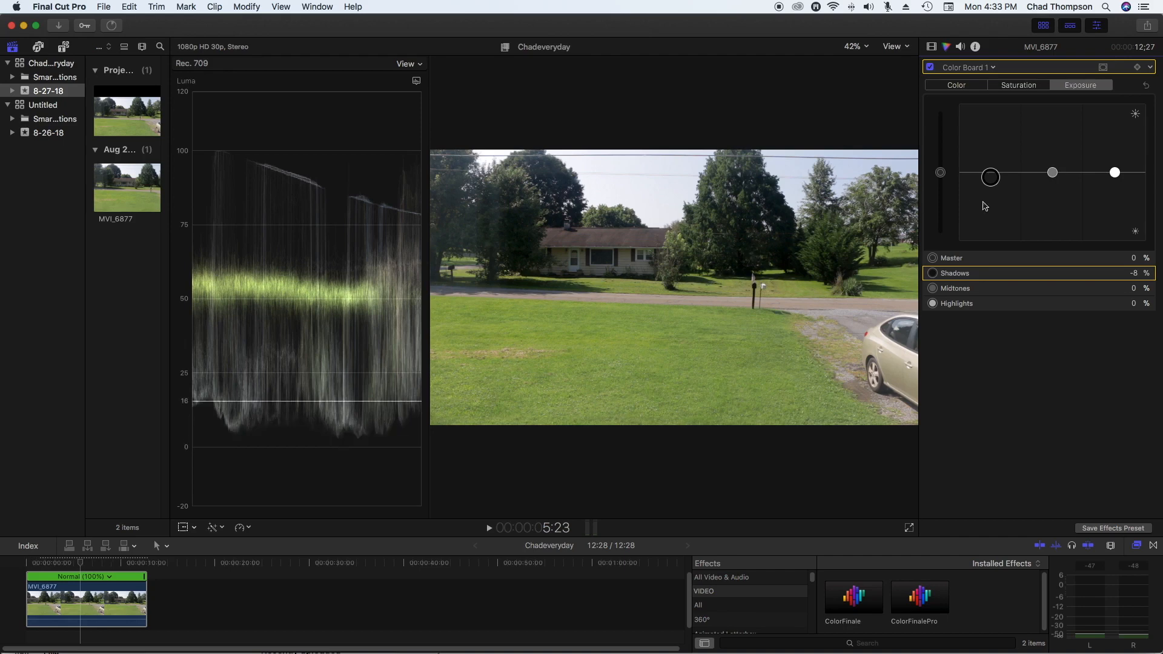
drag(989, 176, 989, 184)
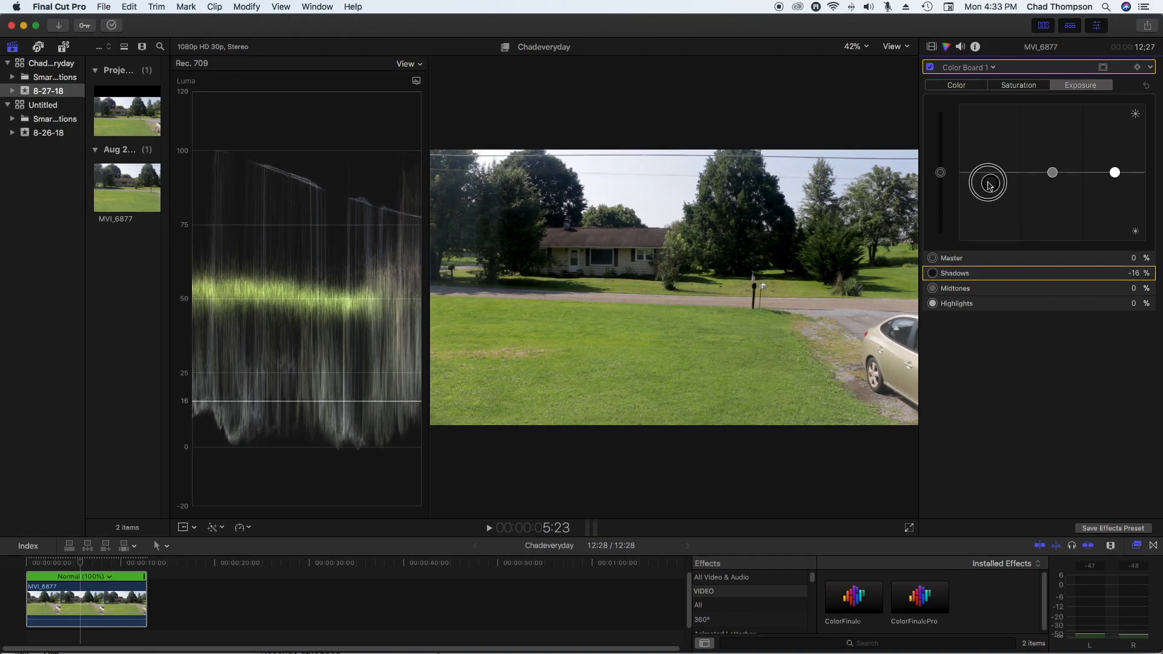
drag(987, 184, 986, 196)
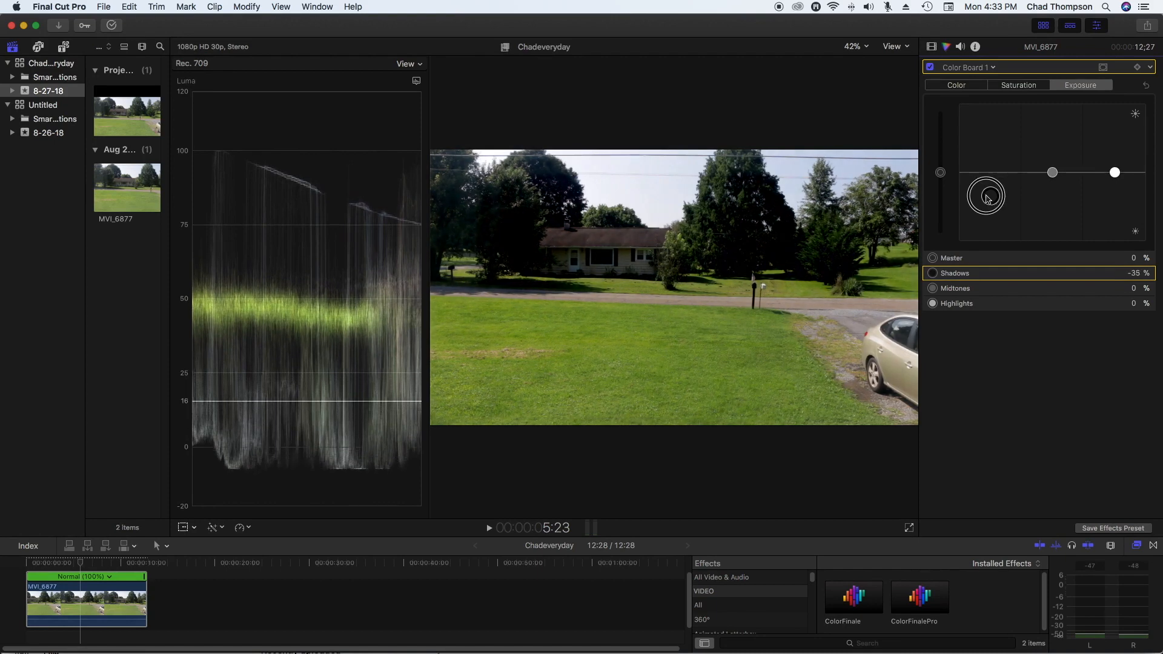
drag(986, 196, 990, 197)
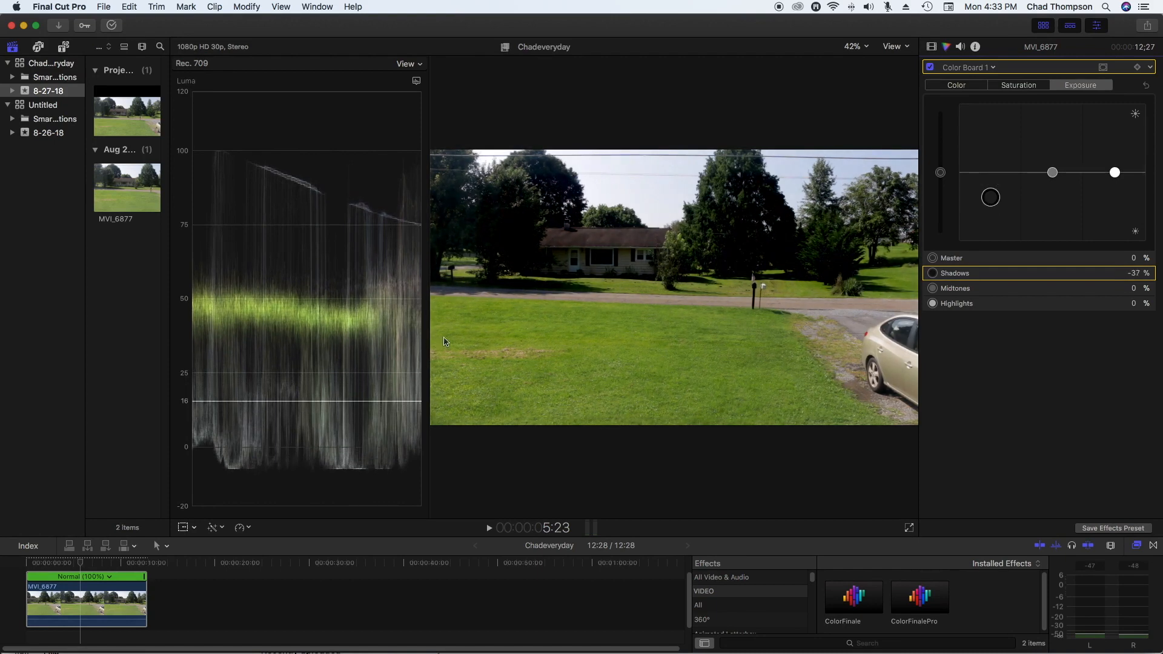
mouse_move(679, 230)
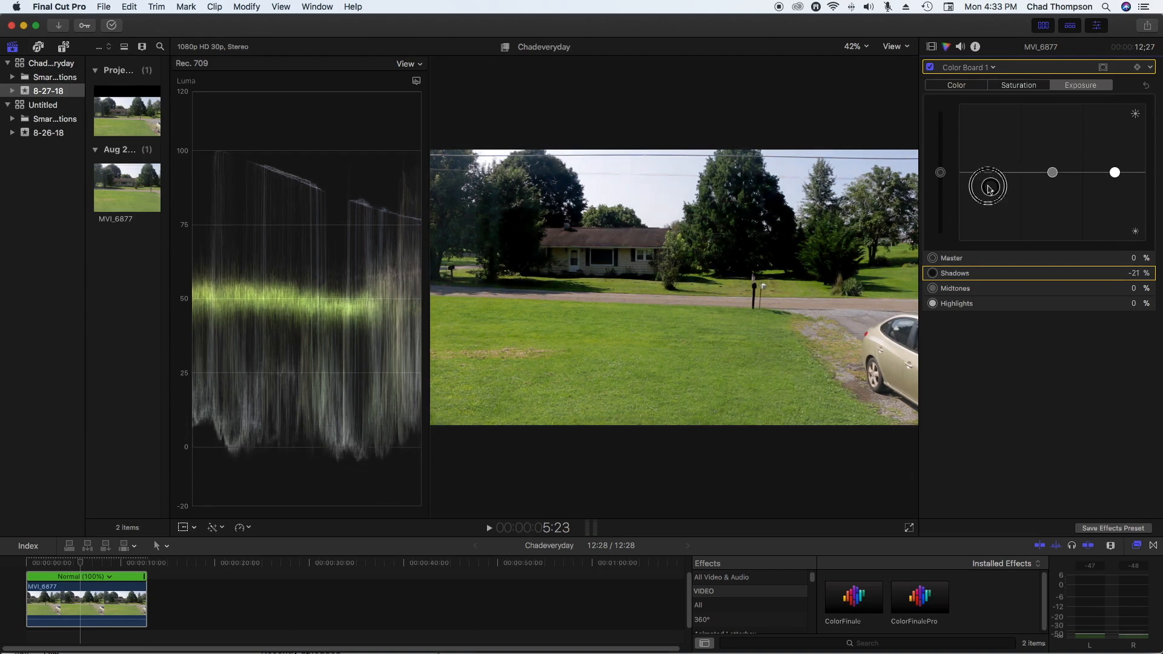
Nudge the Shadows puck between -12% and -32%, finishing at -17% with blacks near 0.
drag(987, 187, 987, 182)
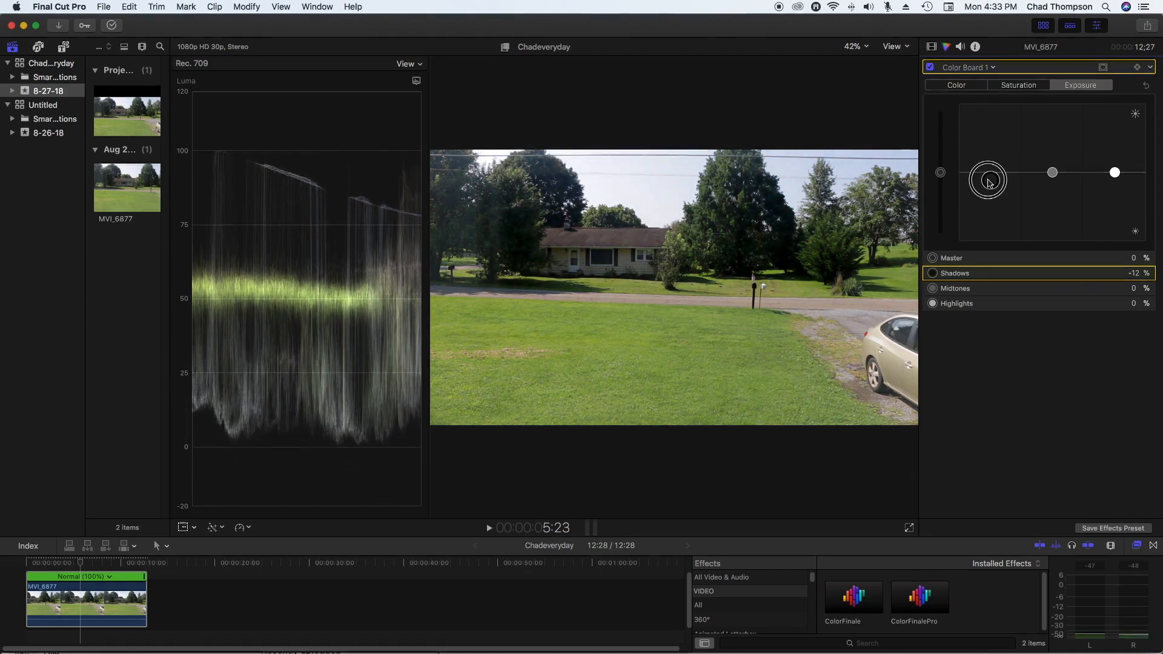
drag(988, 180, 990, 184)
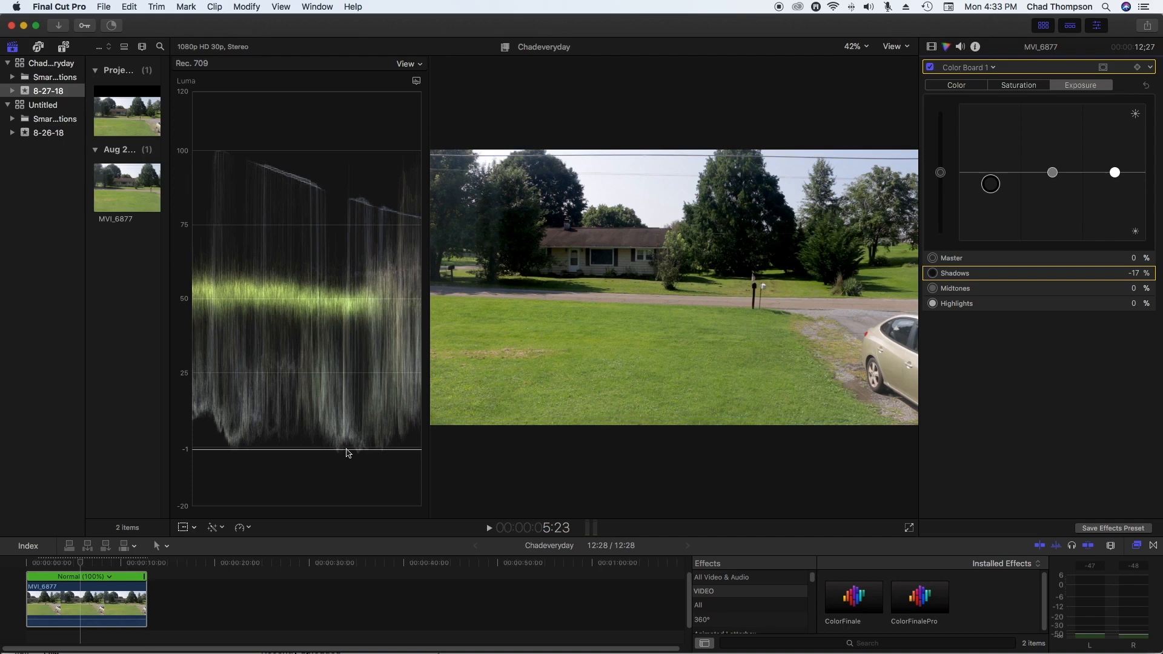
drag(989, 184, 986, 198)
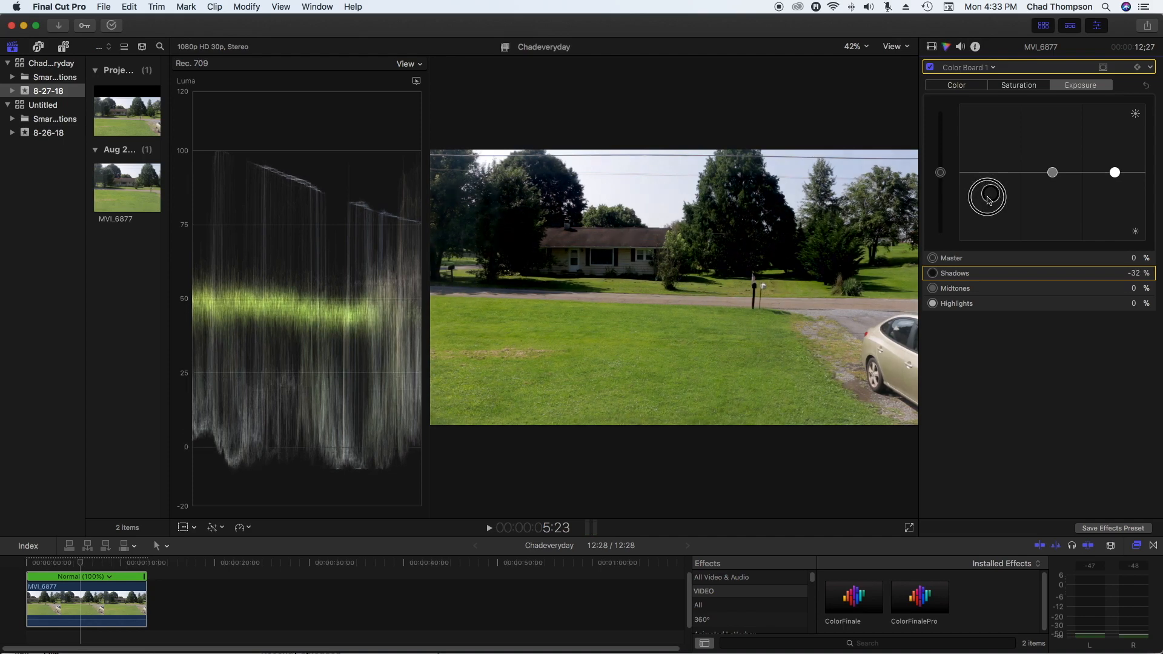
drag(986, 197, 989, 188)
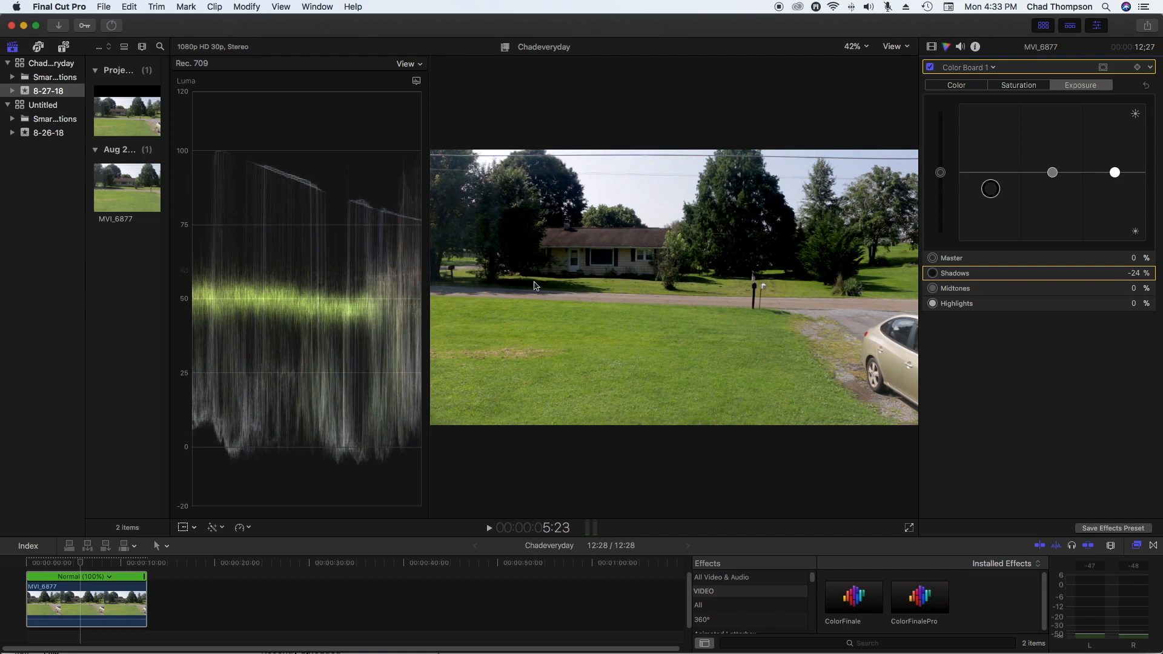
mouse_move(683, 279)
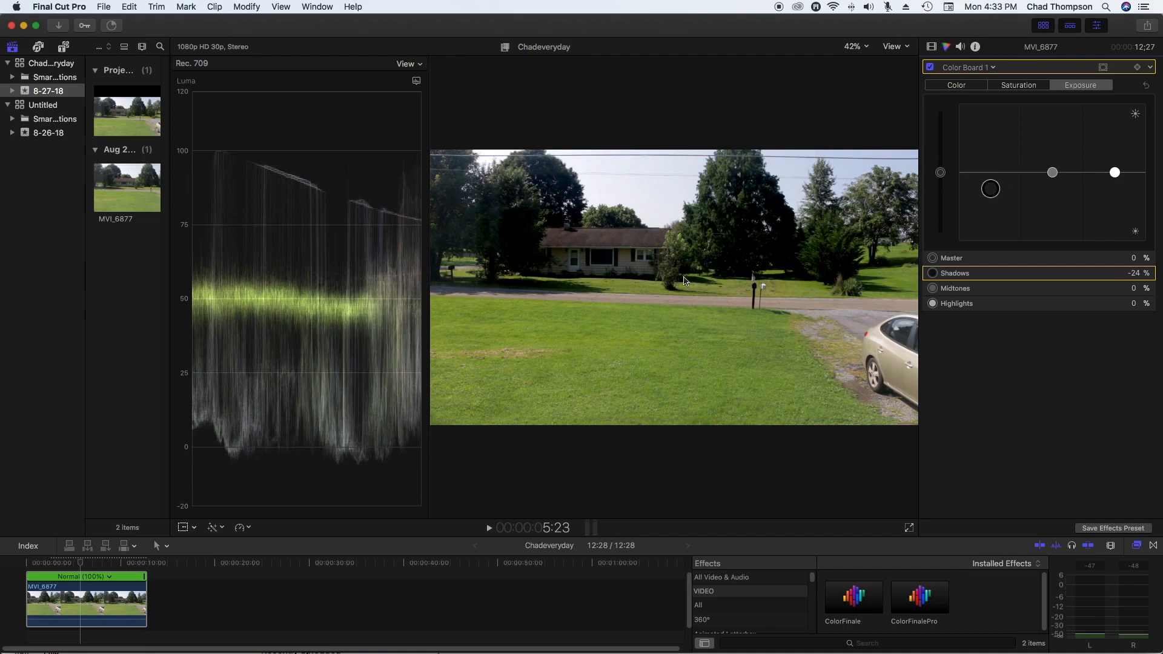
drag(989, 187, 989, 183)
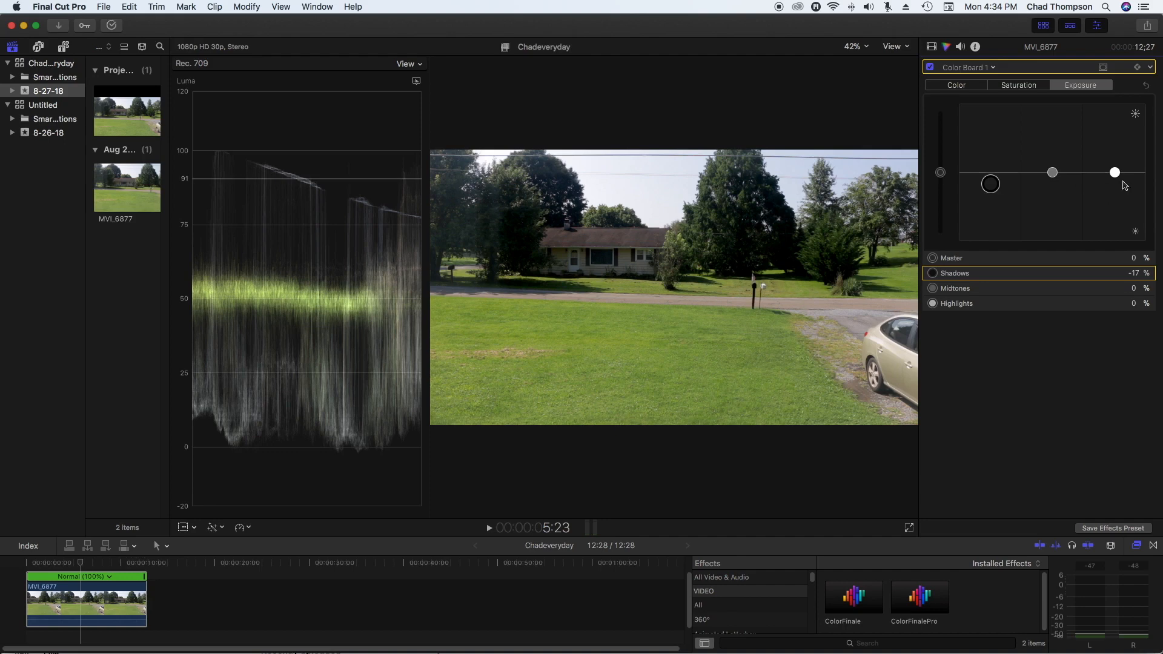
Adjust the Highlights puck around zero, then pull highlights down to -12%.
drag(1115, 172, 1124, 176)
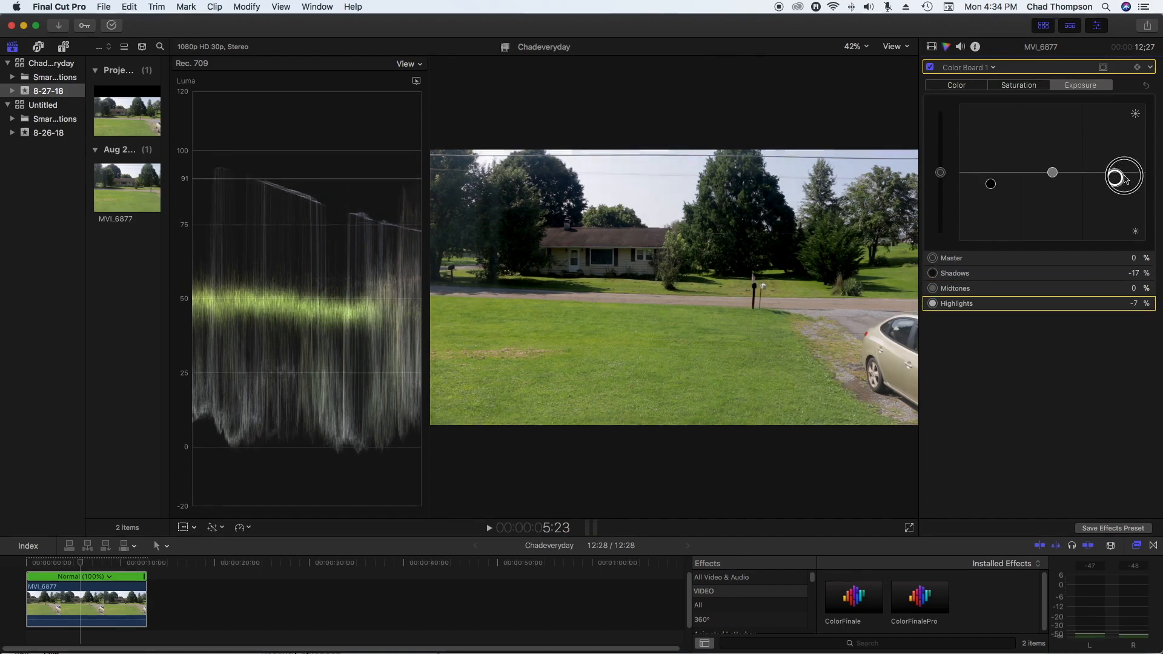
drag(1124, 176, 1124, 171)
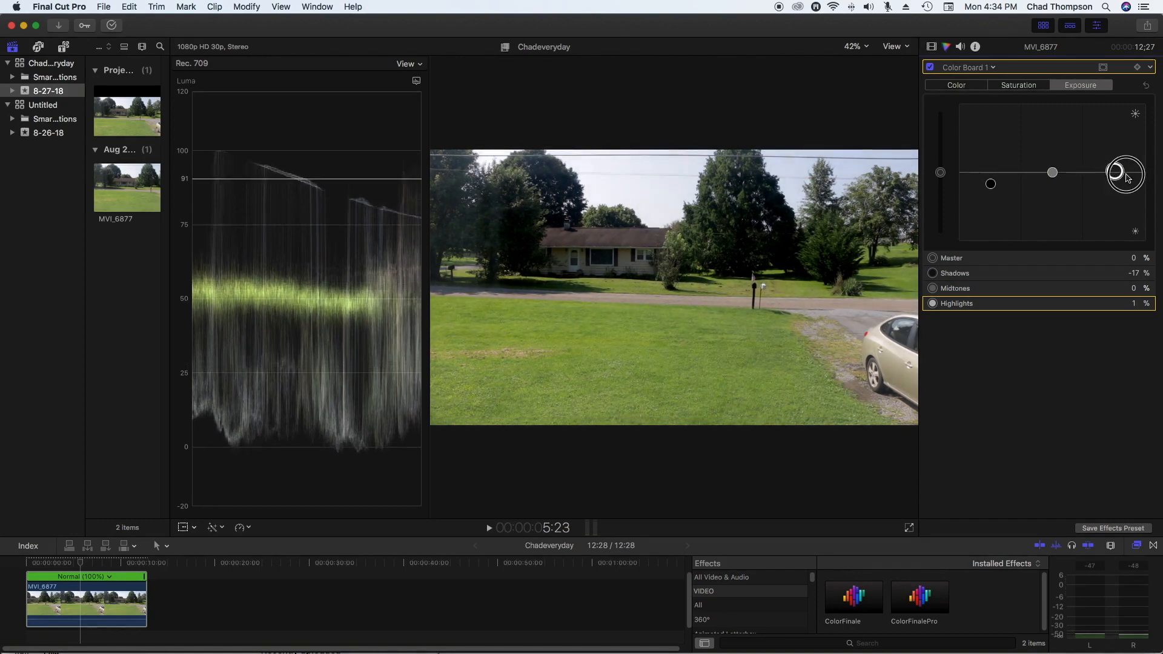
drag(1125, 171, 1125, 180)
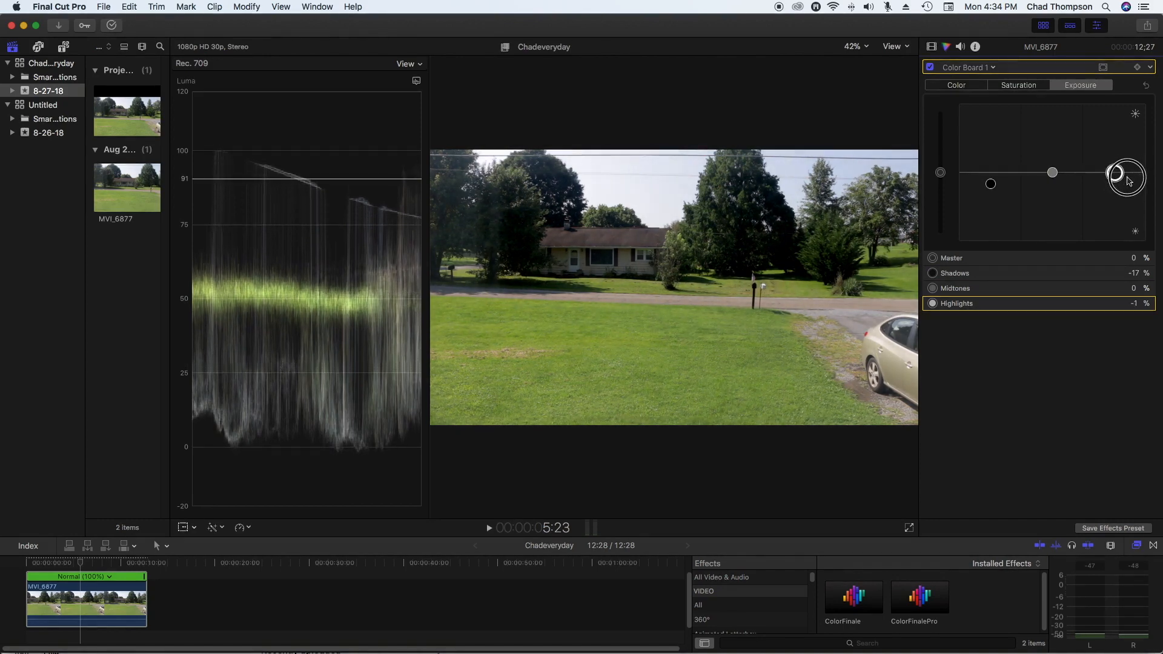
drag(1125, 173, 1114, 181)
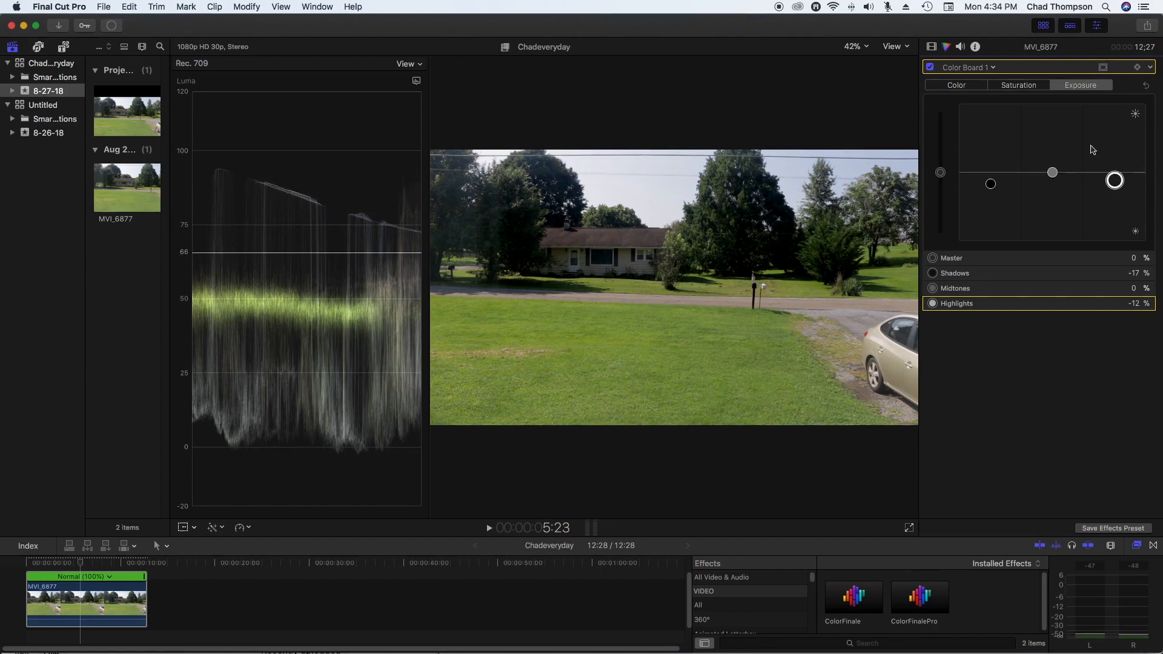
Lift midtones to 39%, then ease them back to 14%.
drag(1051, 172, 1052, 160)
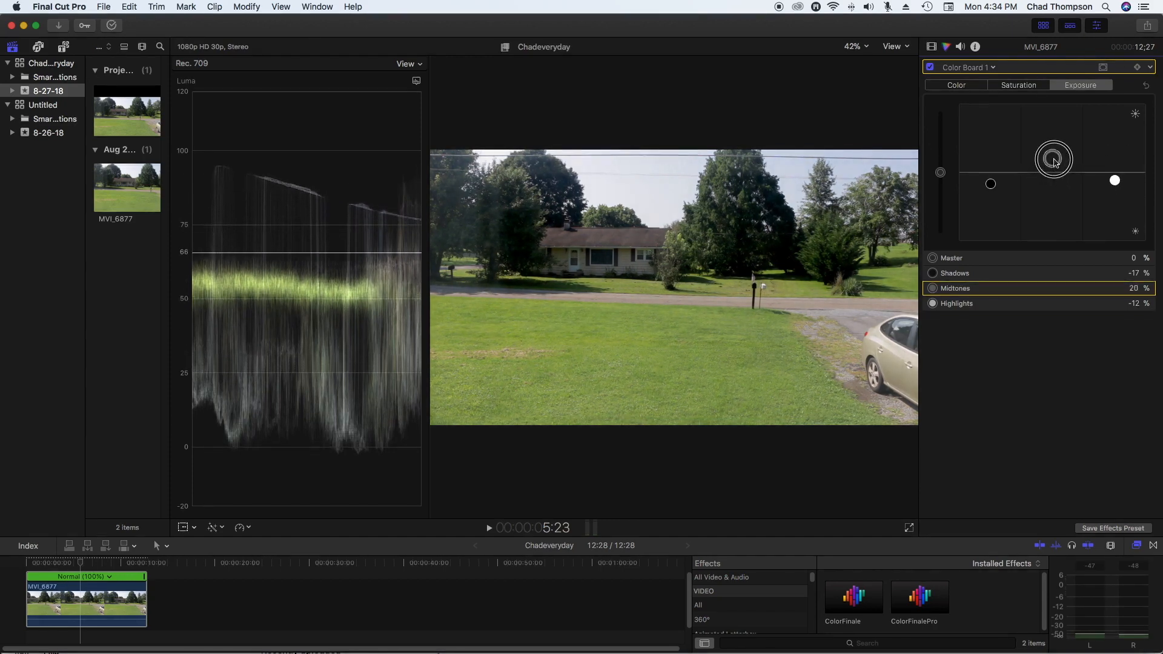
drag(1052, 160, 1052, 147)
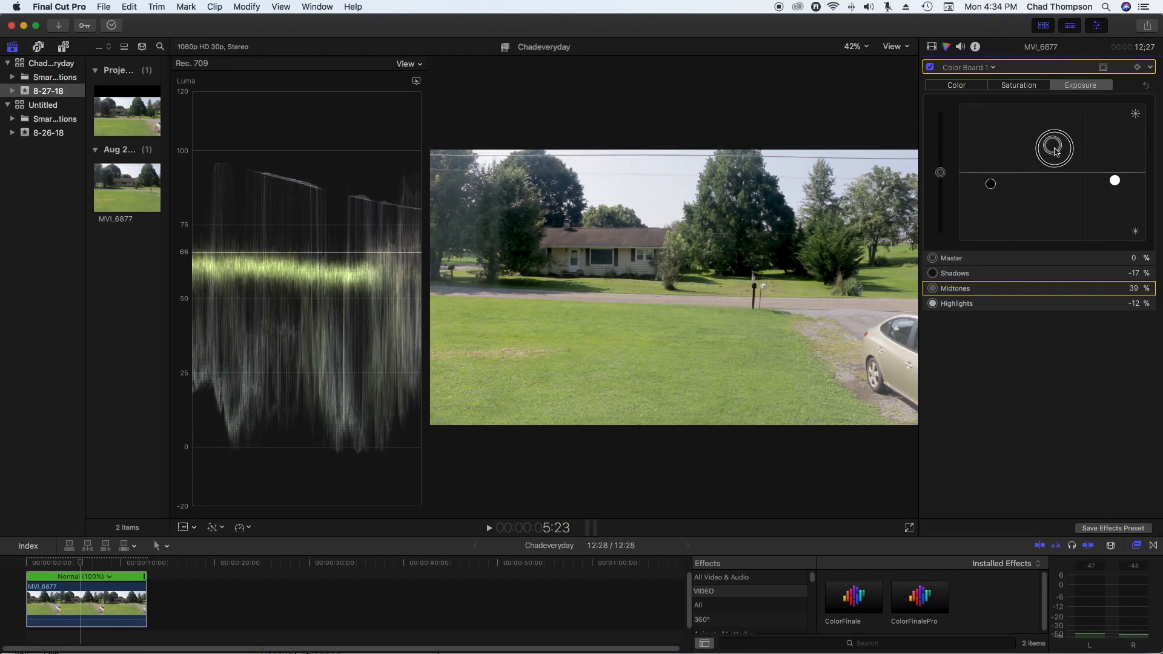
drag(1052, 147, 1051, 163)
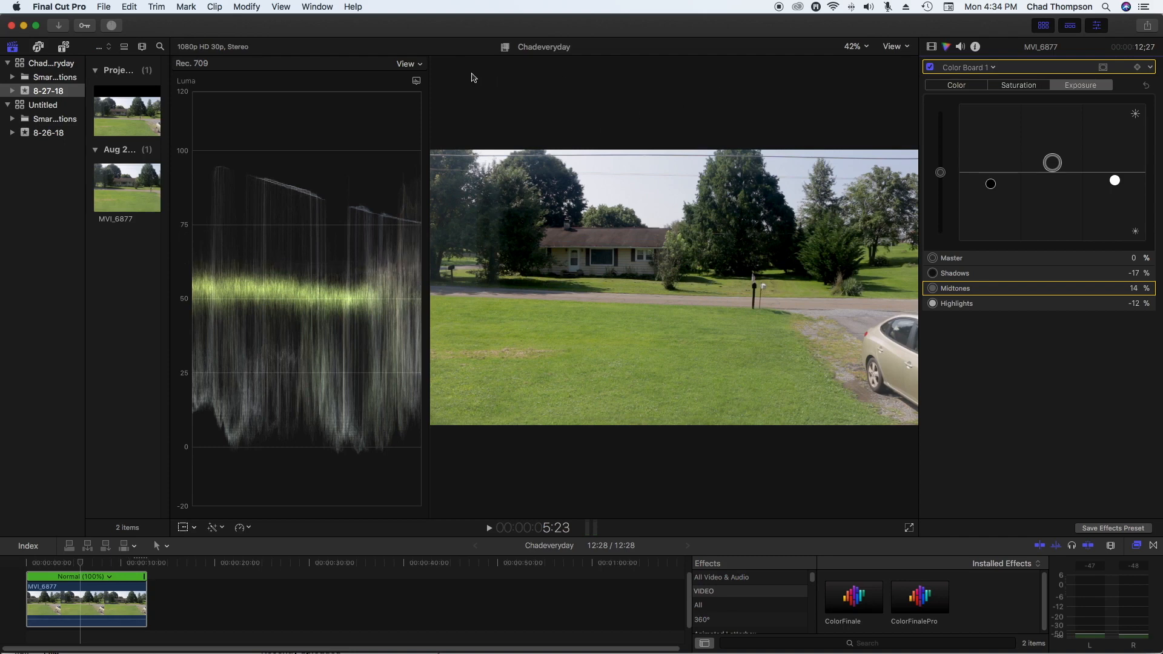
Show the viewer's View menu and the scope settings, confirming Waveform with Luma channel.
click(894, 47)
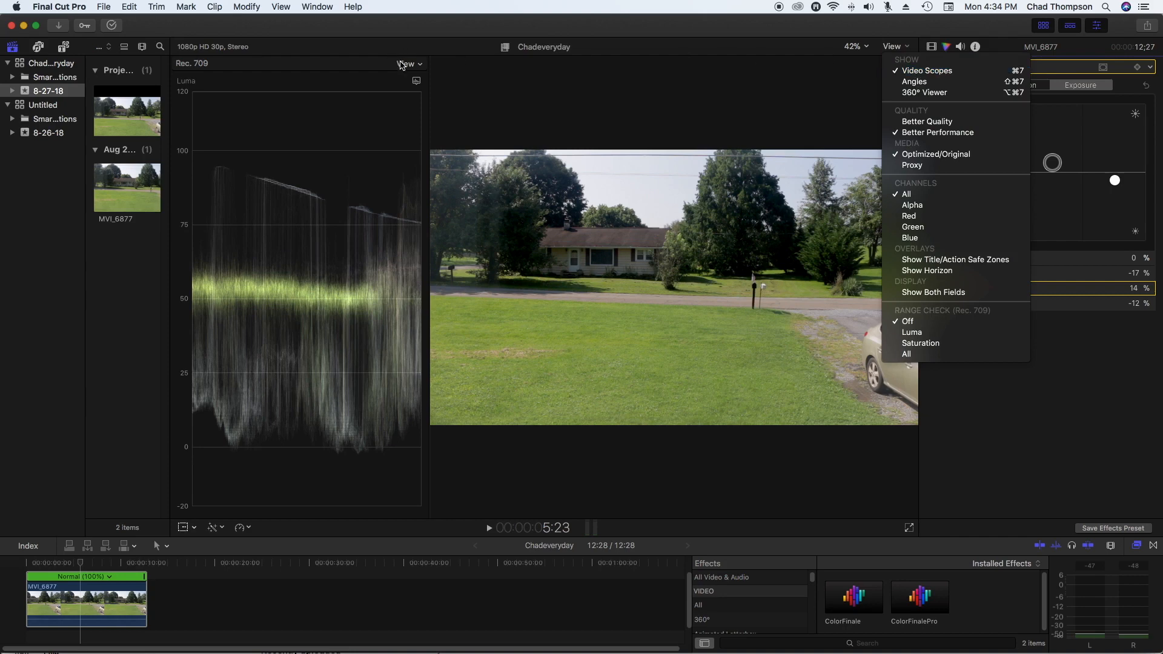
click(415, 80)
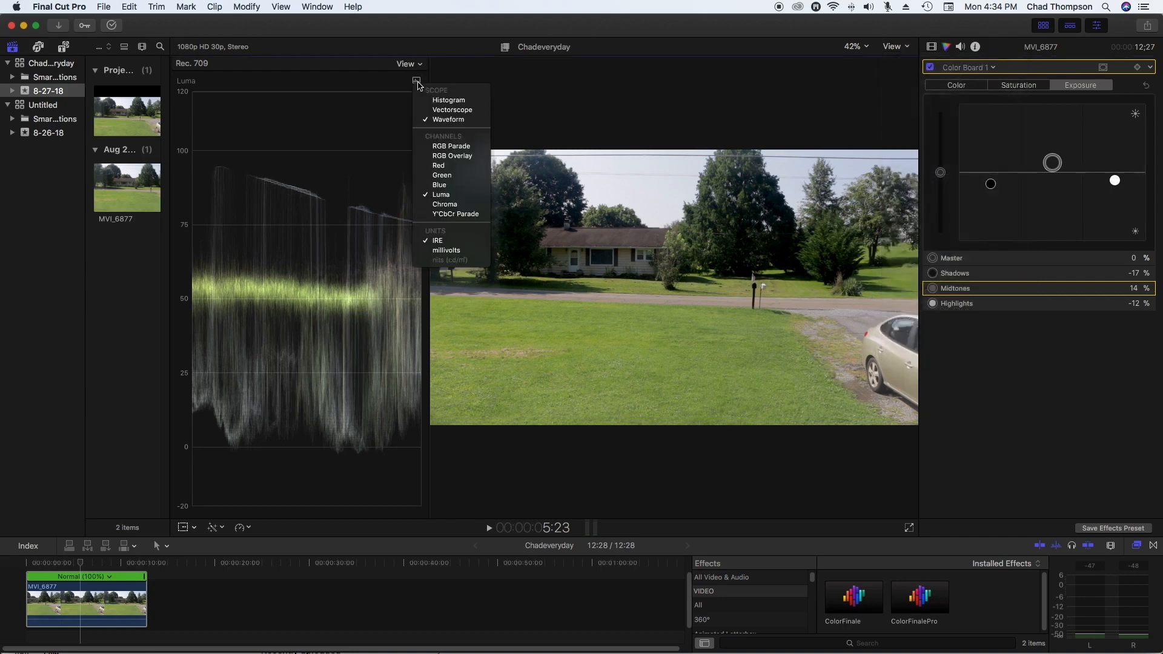
mouse_move(444, 194)
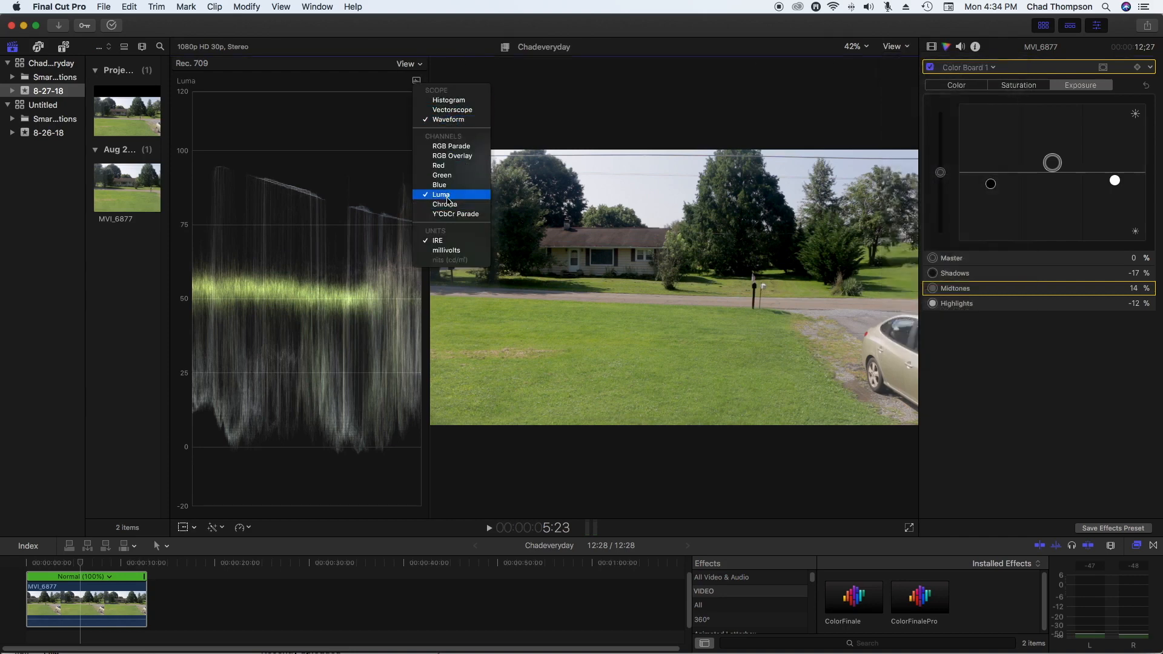